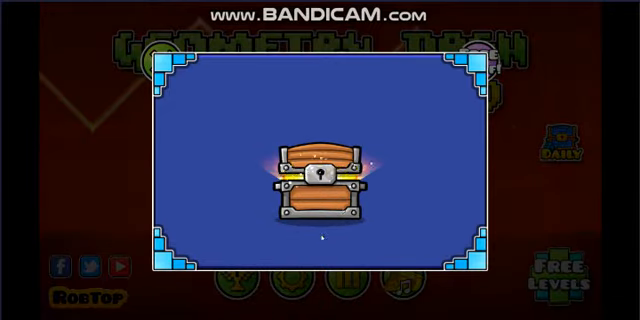
Step: Claim the small and large reward chests for orbs, diamonds and a shard, then dismiss the rewards overview
{"action": "left_click", "coordinate": [320, 176]}
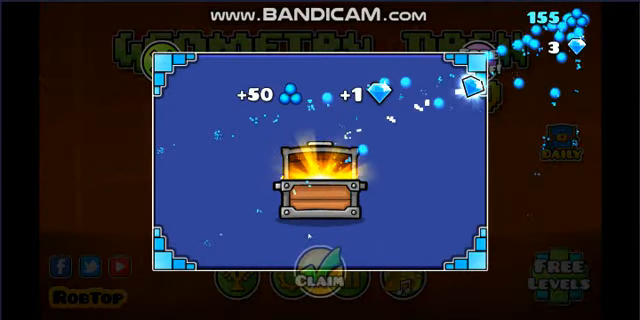
{"action": "left_click", "coordinate": [320, 280]}
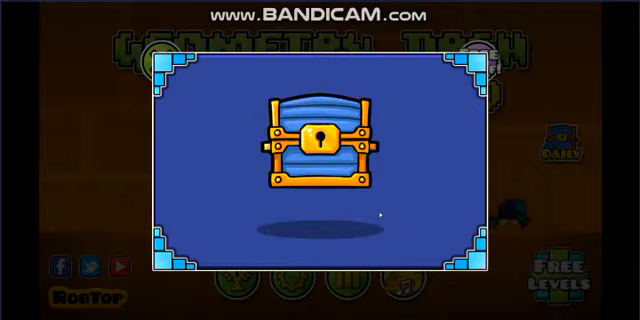
{"action": "left_click", "coordinate": [320, 140]}
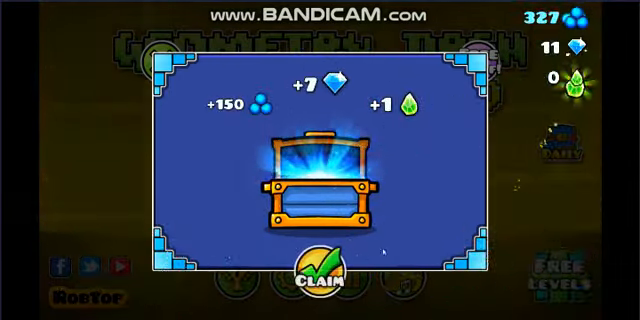
{"action": "left_click", "coordinate": [320, 280]}
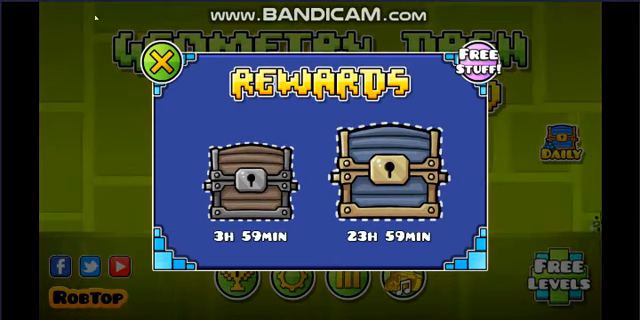
{"action": "left_click", "coordinate": [160, 64]}
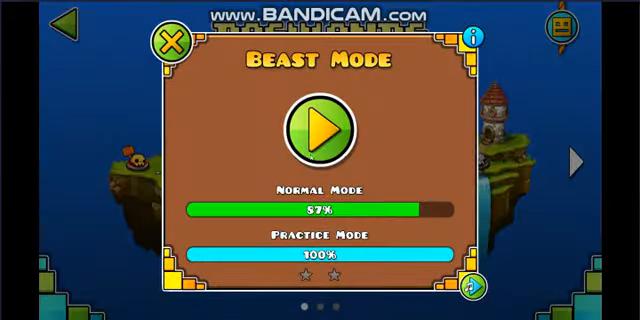
Step: Start the Beast Mode level in Geometry Dash before switching games
{"action": "left_click", "coordinate": [320, 128]}
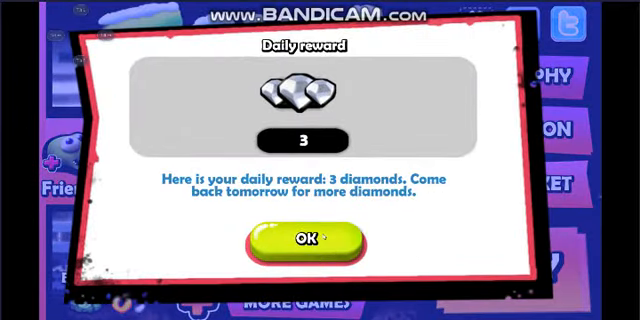
Step: Accept the Zombie Tsunami daily reward of 3 diamonds
{"action": "left_click", "coordinate": [314, 240]}
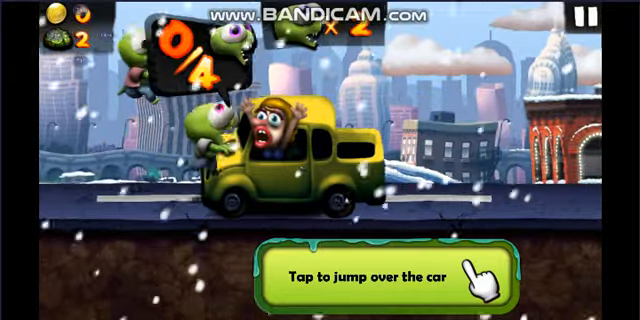
{"action": "left_click", "coordinate": [380, 272]}
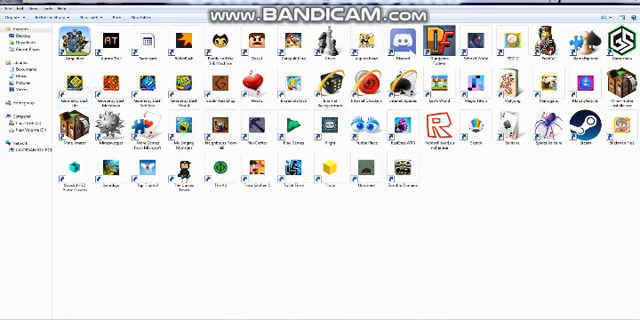
{"action": "mouse_move", "coordinate": [456, 272]}
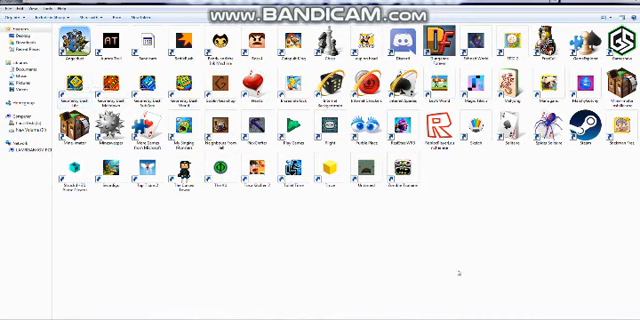